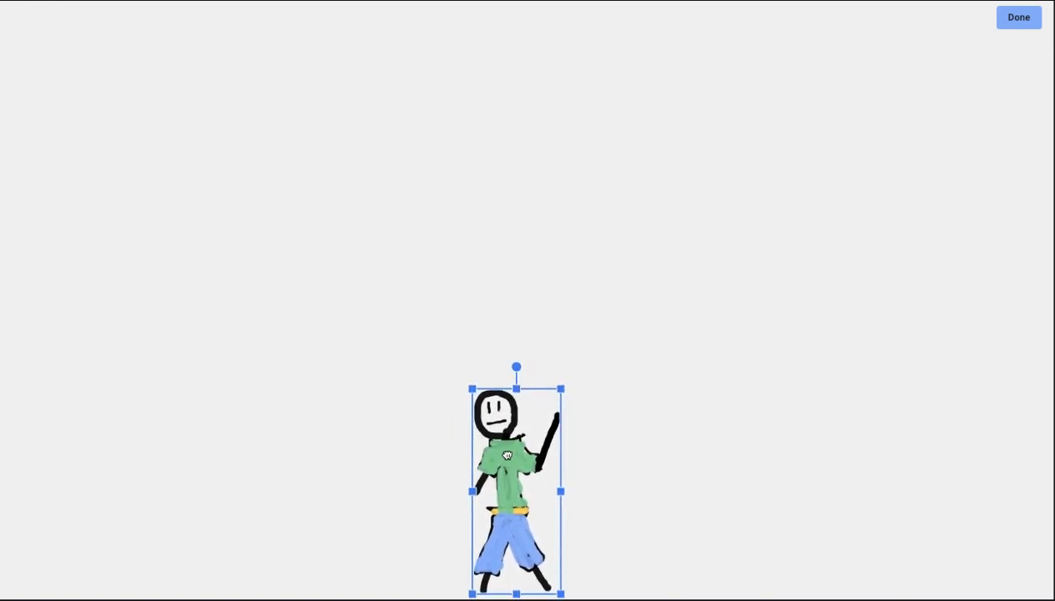
Step: Move the stick figure up and left so it sits beside the flag drawings
{"action": "left_click_drag", "start_coordinate": [505, 455], "coordinate": [544, 441]}
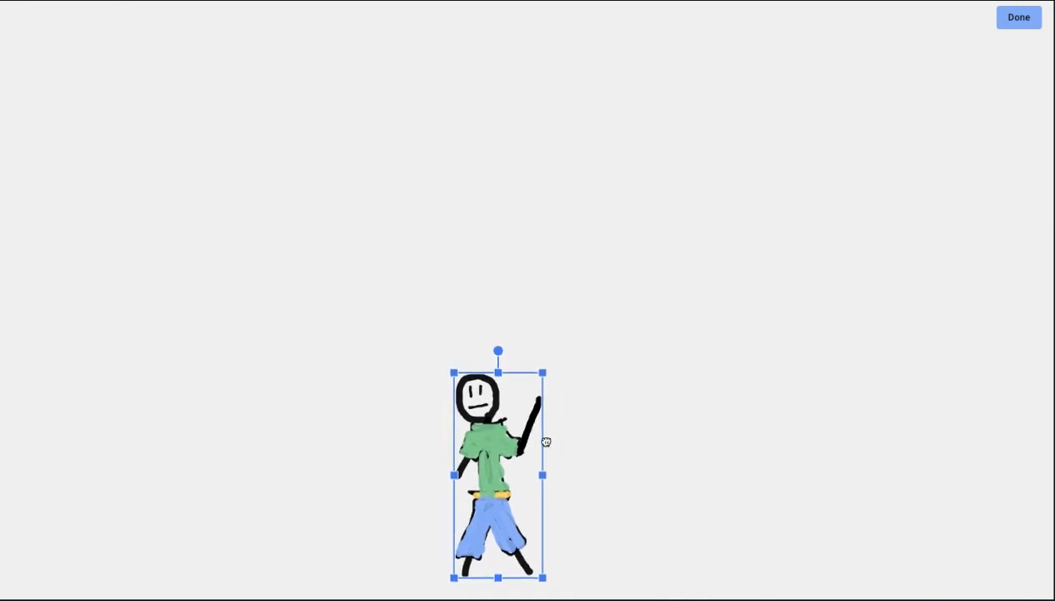
{"action": "left_click_drag", "start_coordinate": [498, 442], "coordinate": [531, 451]}
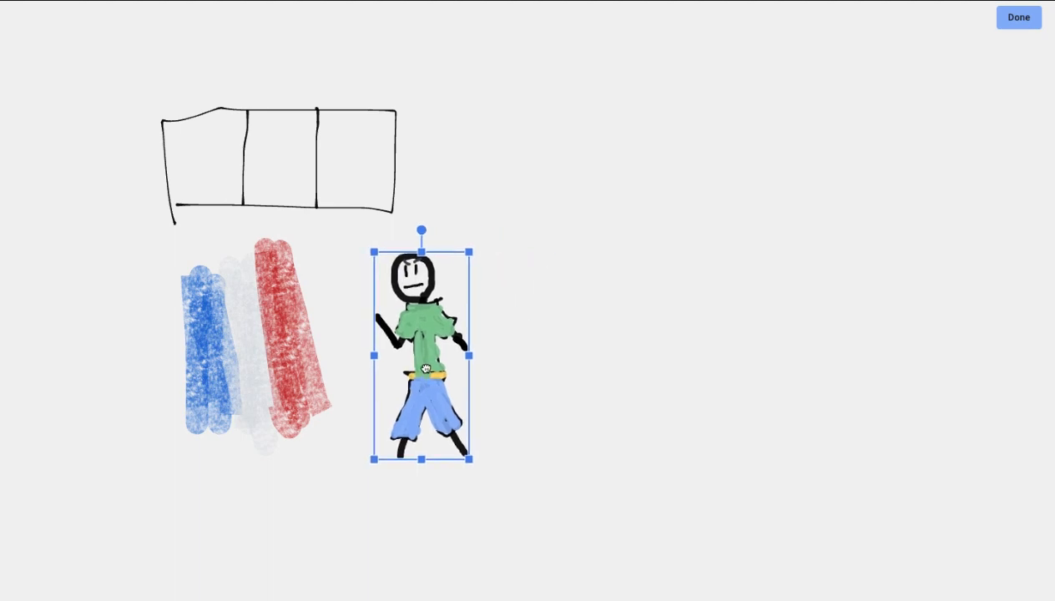
Step: Lift the stick figure over the flag outline, then settle it right of the striped flag
{"action": "left_click_drag", "start_coordinate": [424, 360], "coordinate": [438, 268]}
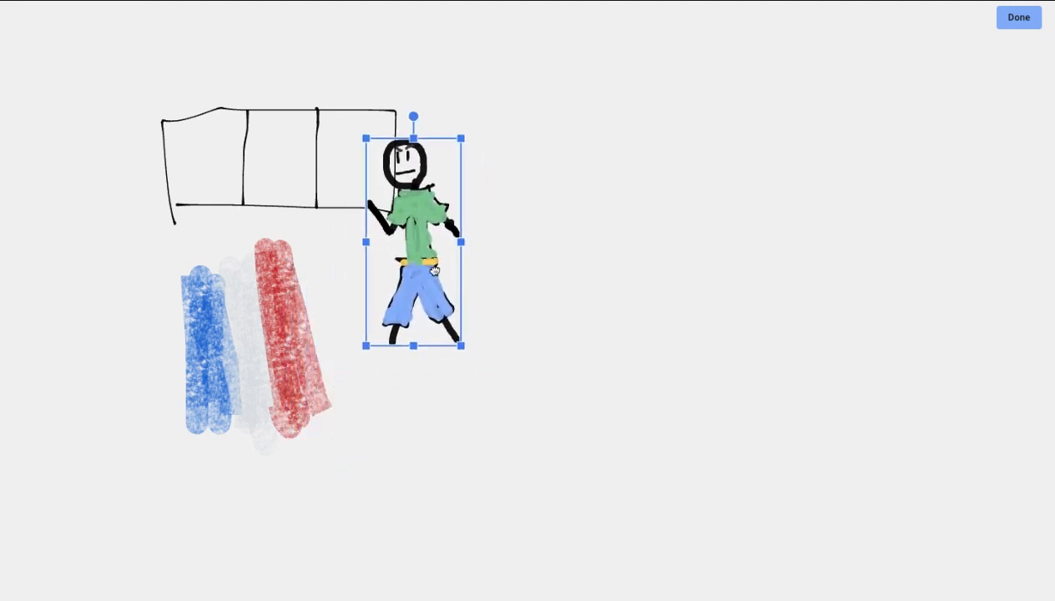
{"action": "left_click_drag", "start_coordinate": [413, 242], "coordinate": [516, 339]}
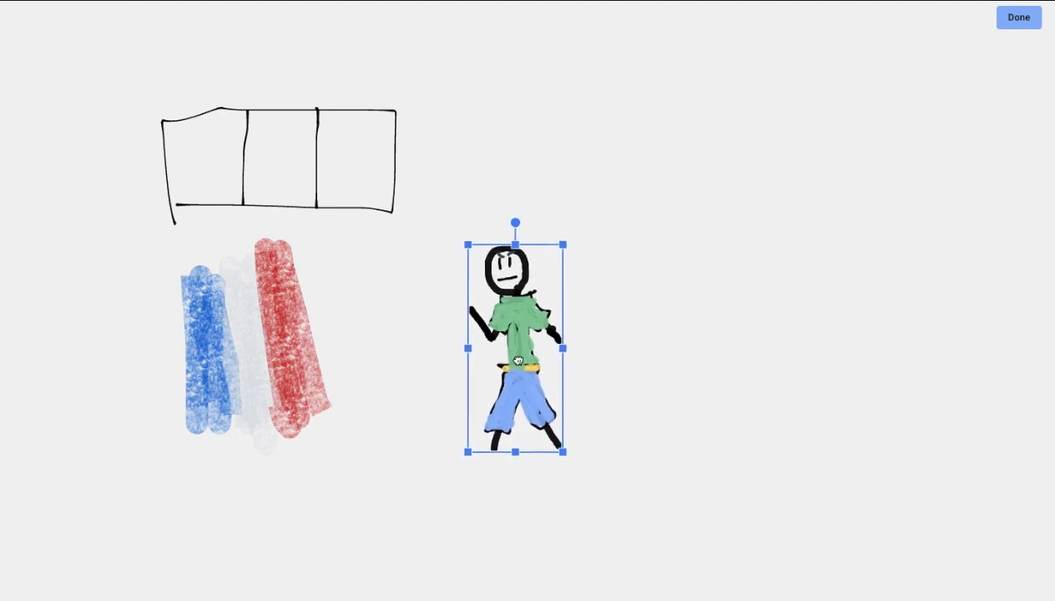
{"action": "left_click_drag", "start_coordinate": [515, 340], "coordinate": [473, 340]}
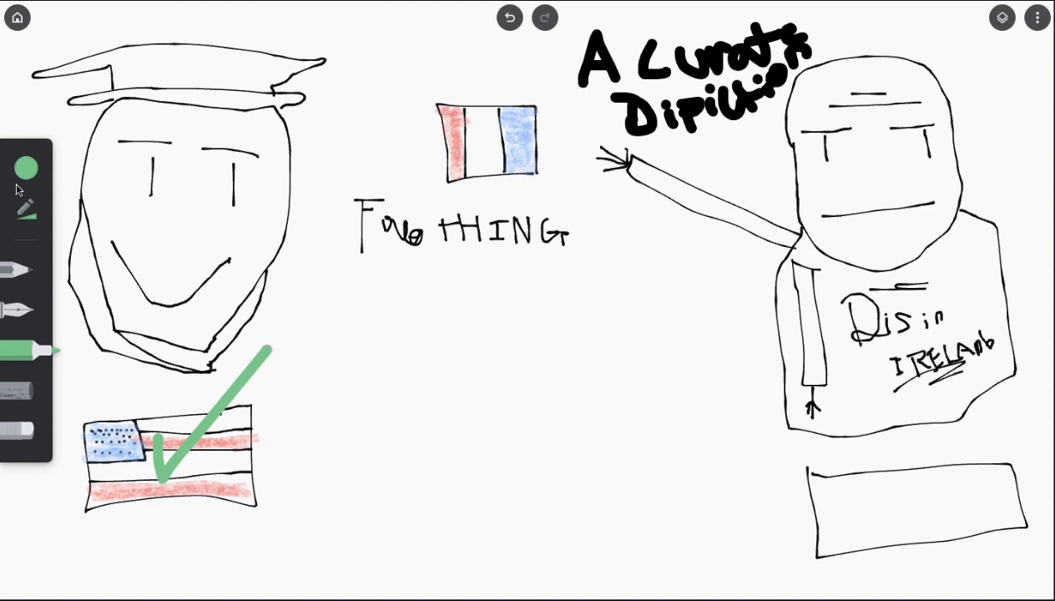
Step: Switch the marker to red and slash diagonally across the small French flag
{"action": "left_click", "coordinate": [26, 166]}
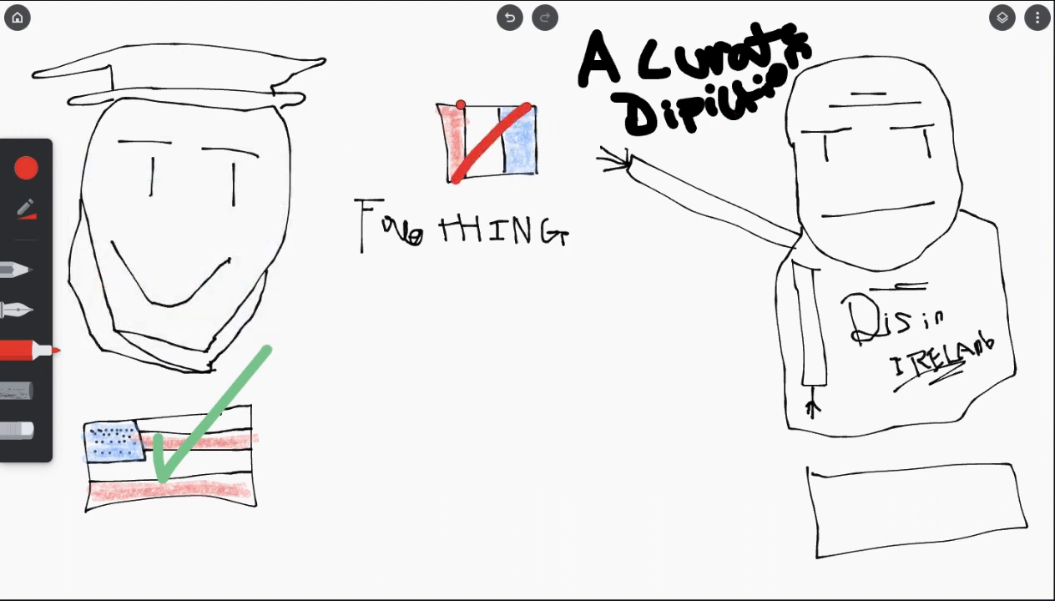
{"action": "left_click_drag", "start_coordinate": [455, 104], "coordinate": [526, 176]}
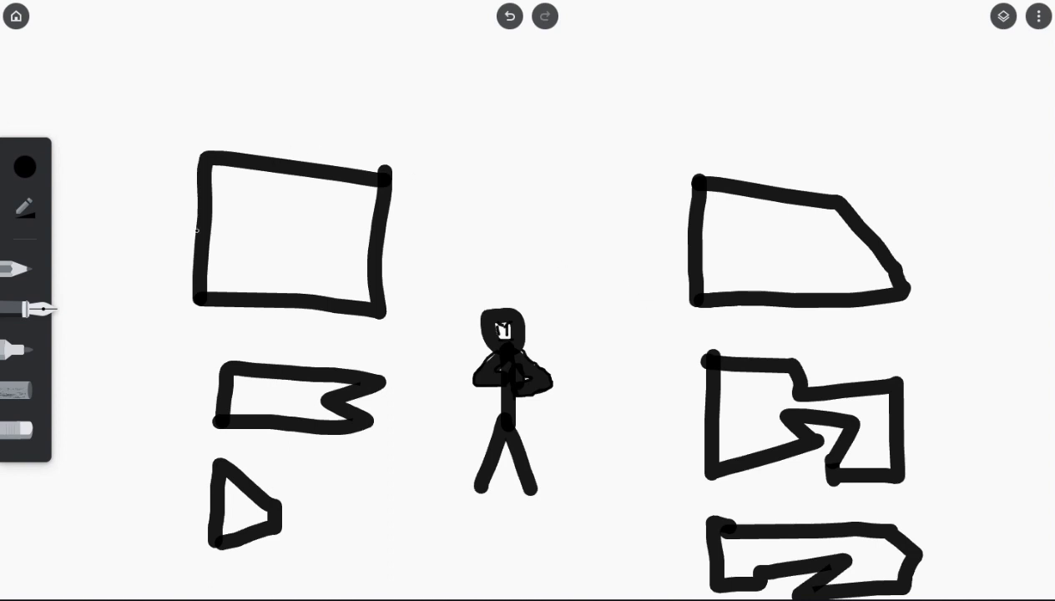
Step: Use a green marker for the check over the top-left rectangle, then reselect the colour swatch
{"action": "left_click", "coordinate": [26, 166]}
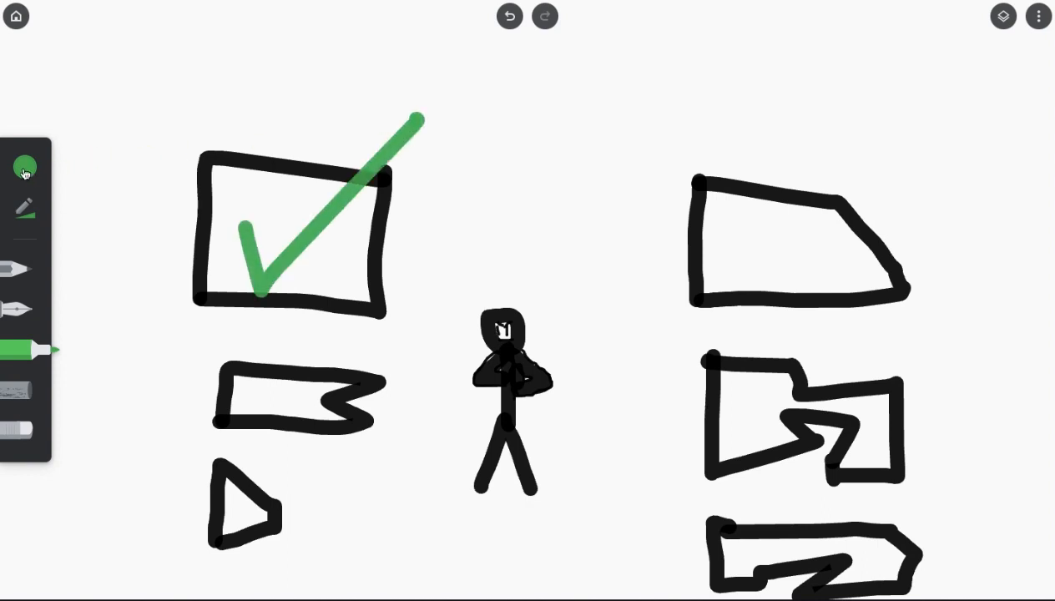
{"action": "left_click", "coordinate": [25, 171]}
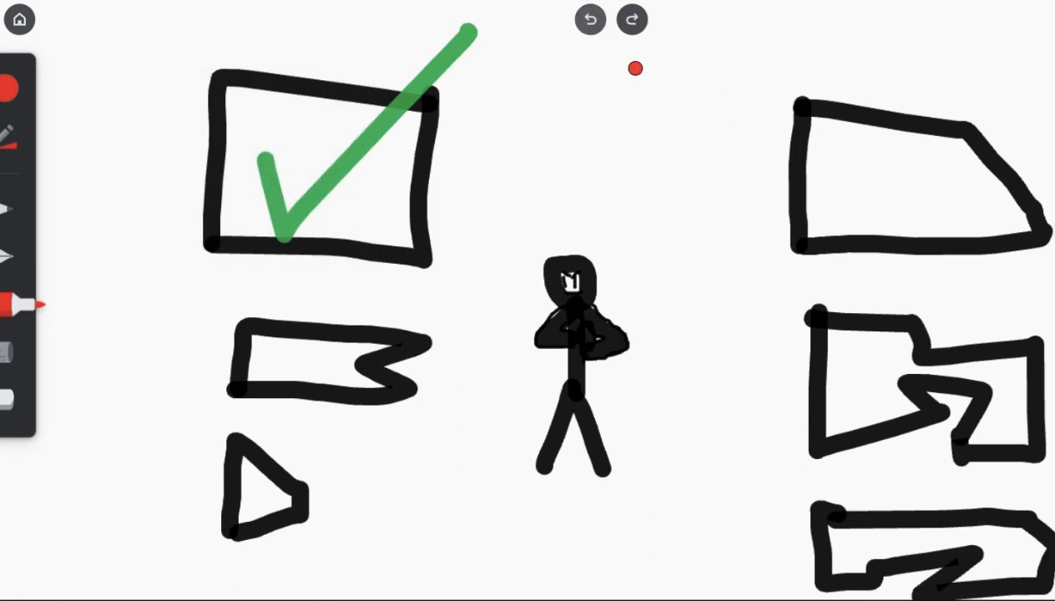
Step: Draw a stroke at the right of the canvas, then choose red from the colour palette
{"action": "left_click_drag", "start_coordinate": [668, 213], "coordinate": [714, 163]}
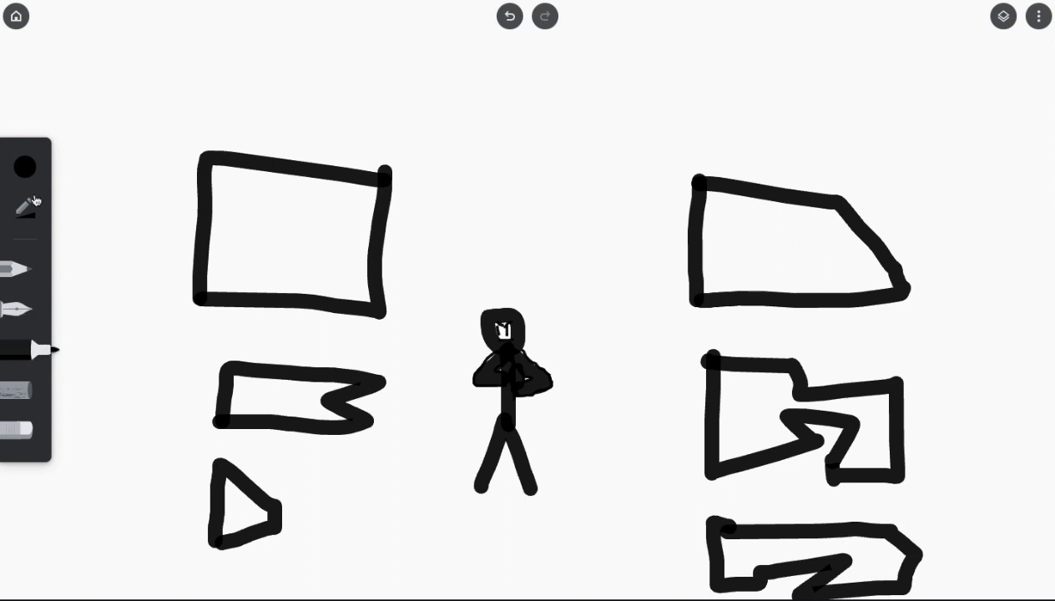
{"action": "left_click", "coordinate": [24, 165]}
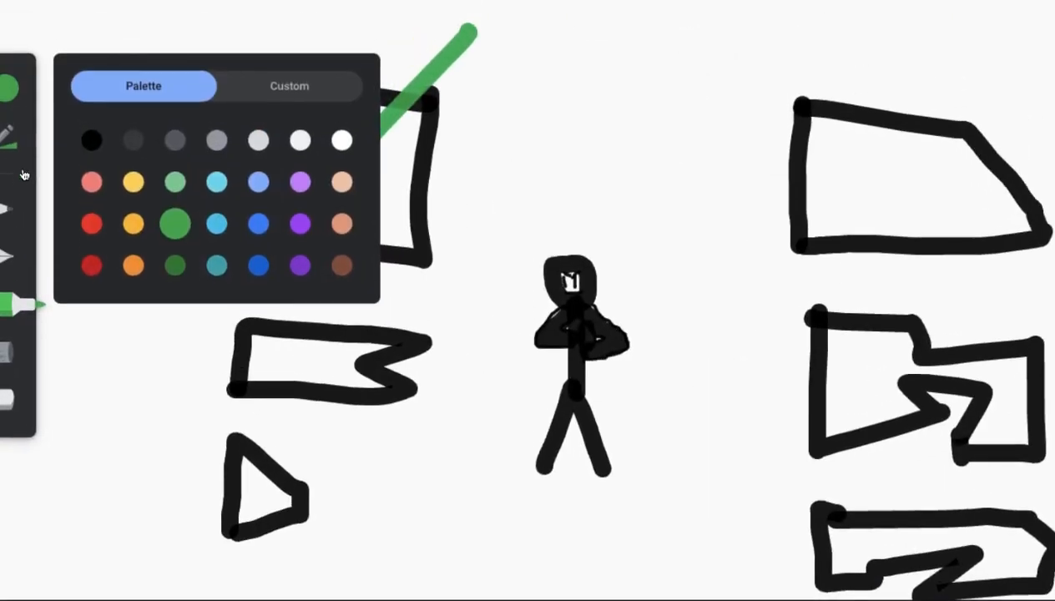
{"action": "left_click", "coordinate": [91, 223]}
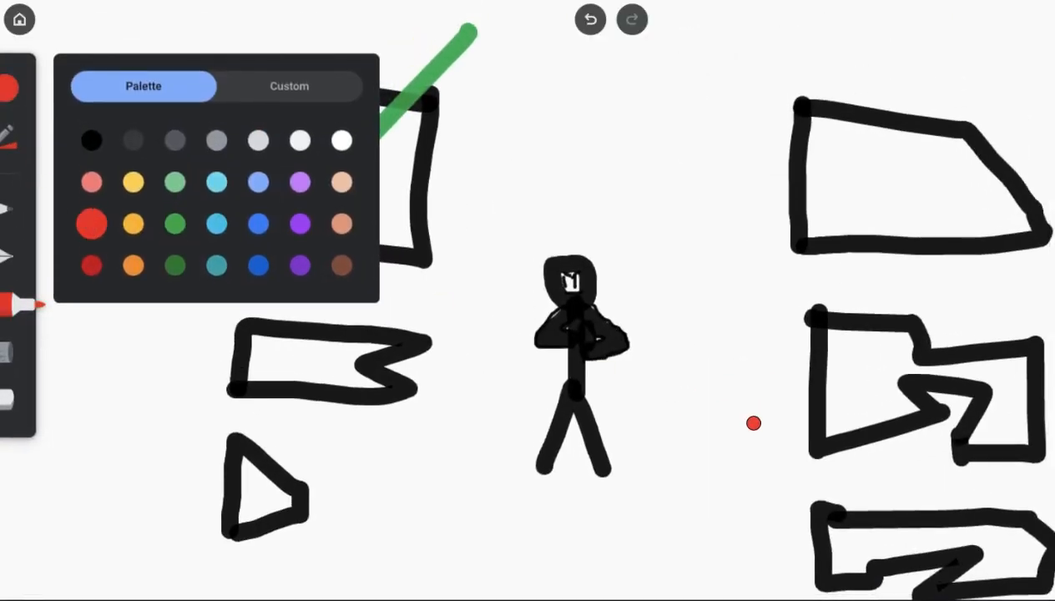